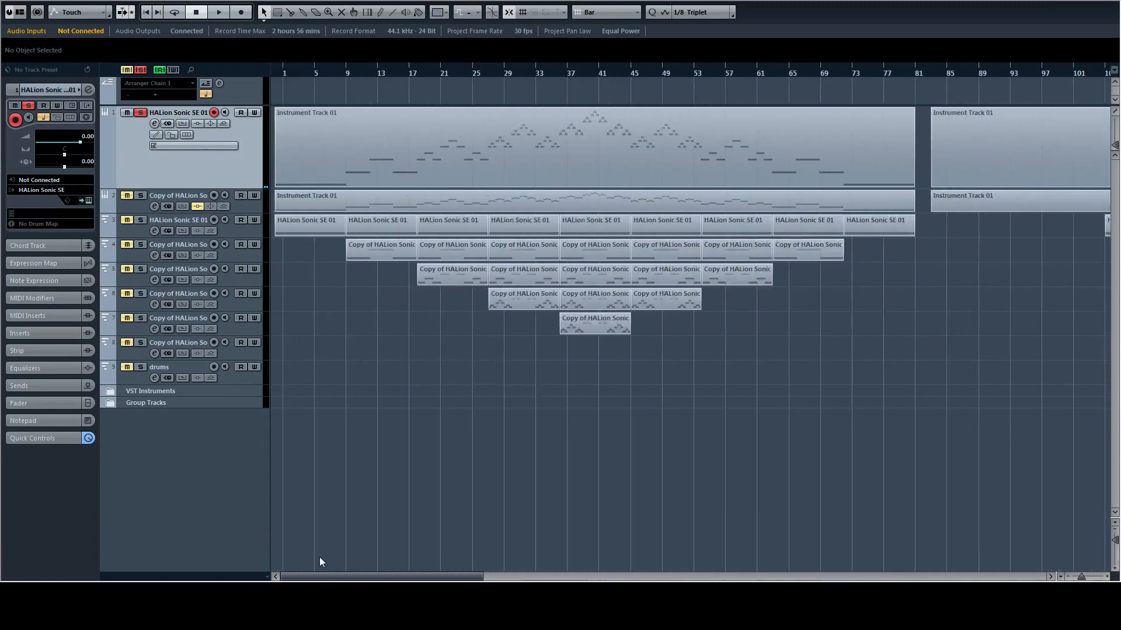
pyautogui.moveTo(272, 569)
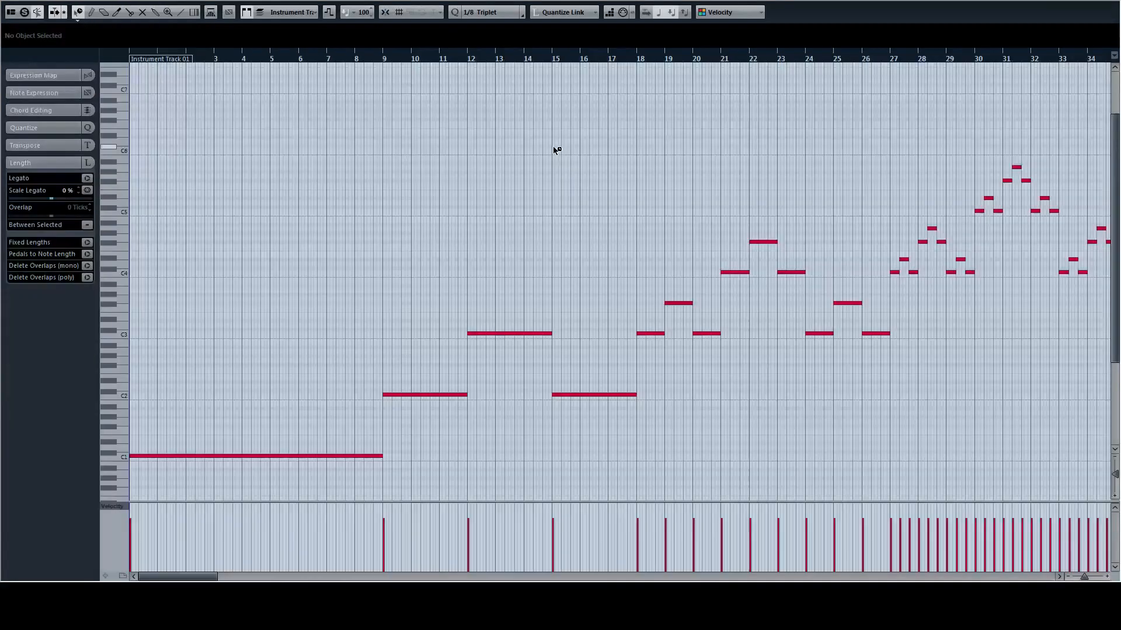
pyautogui.moveTo(456, 367)
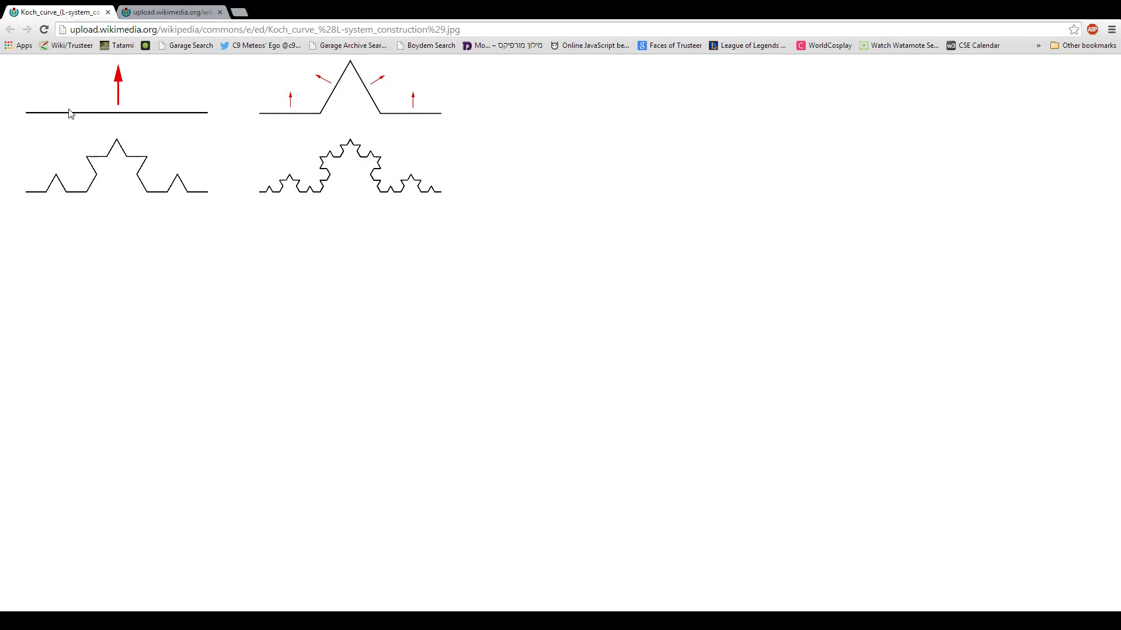
pyautogui.moveTo(323, 119)
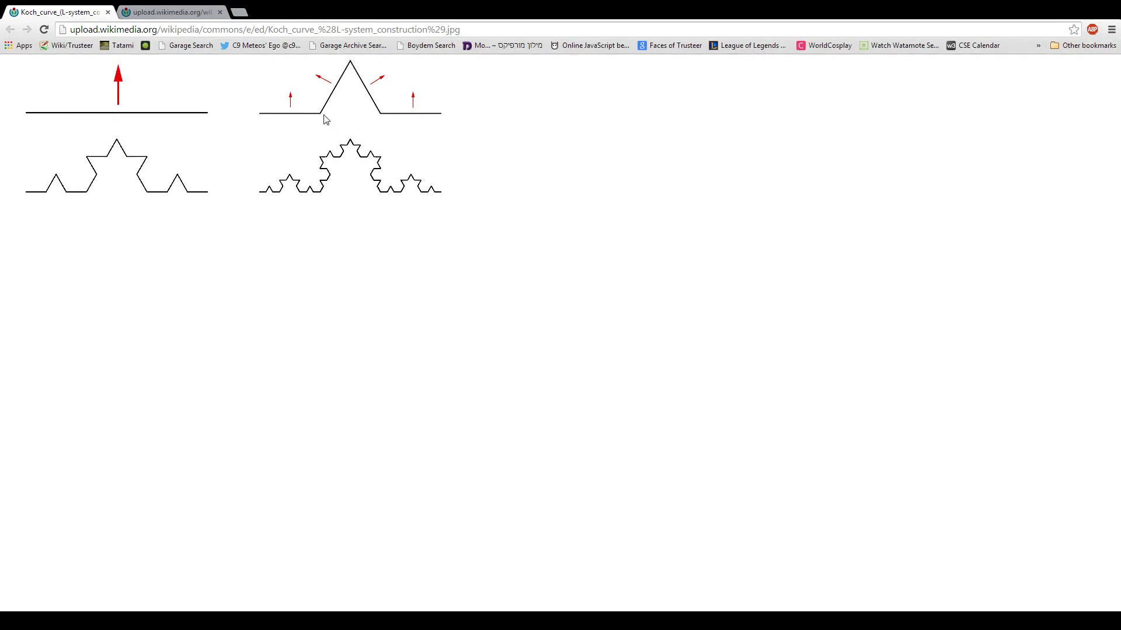
pyautogui.moveTo(391, 114)
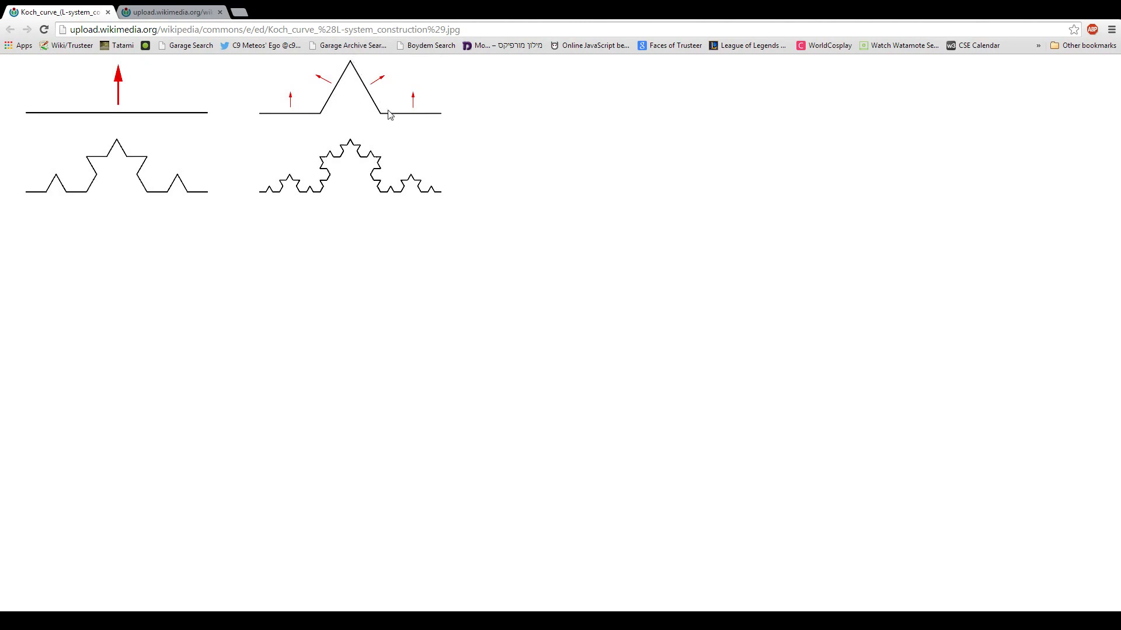
pyautogui.moveTo(302, 168)
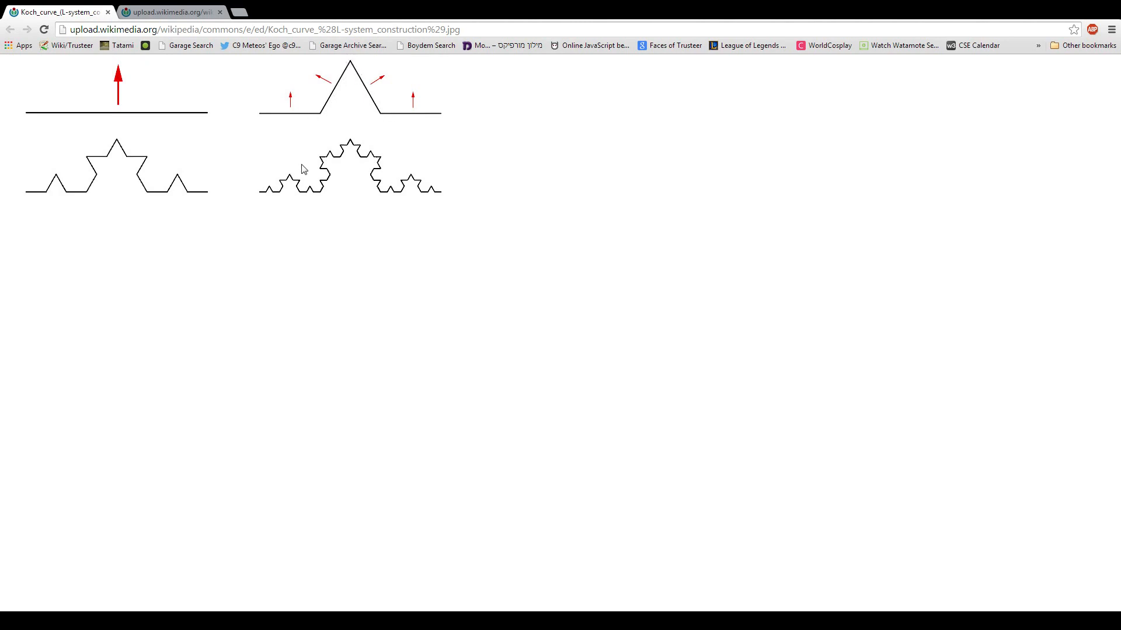
pyautogui.moveTo(401, 128)
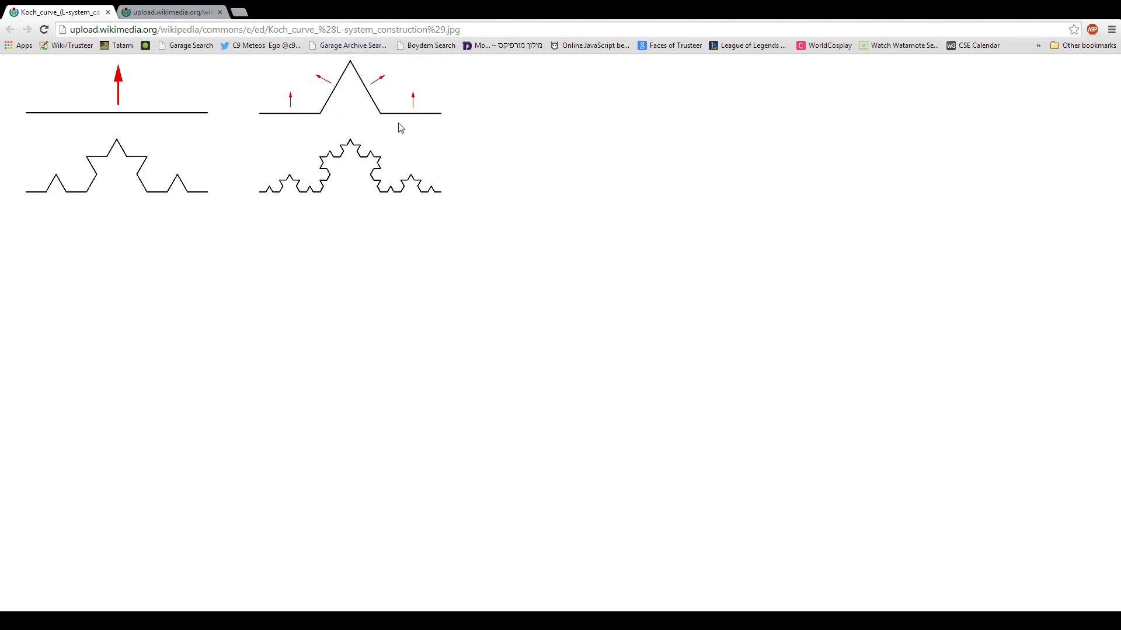
pyautogui.moveTo(331, 173)
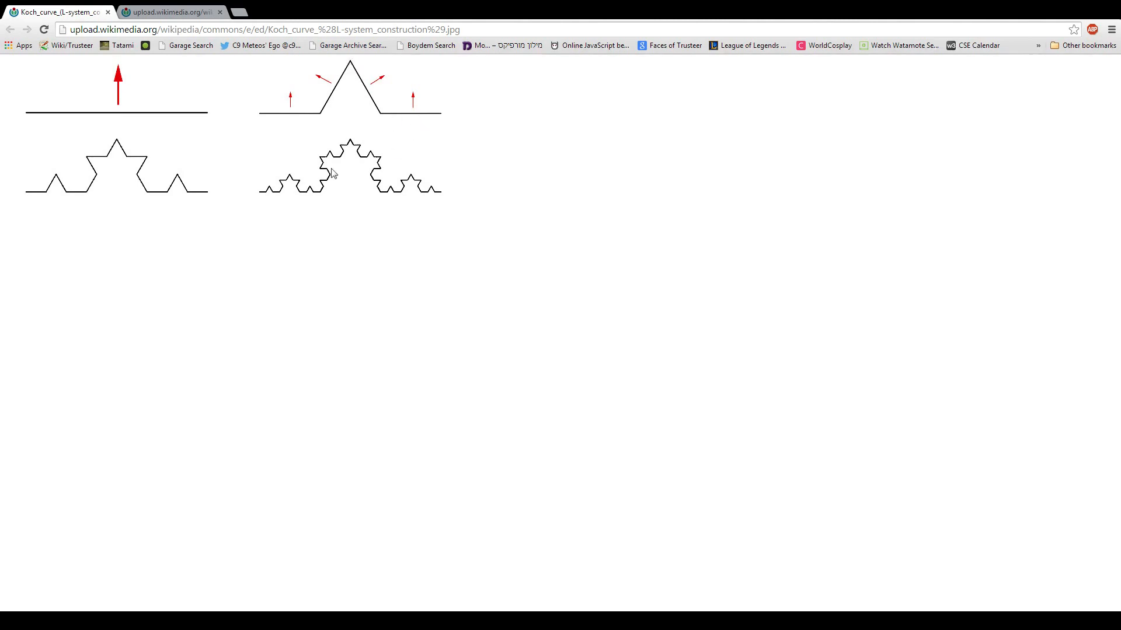
pyautogui.moveTo(266, 190)
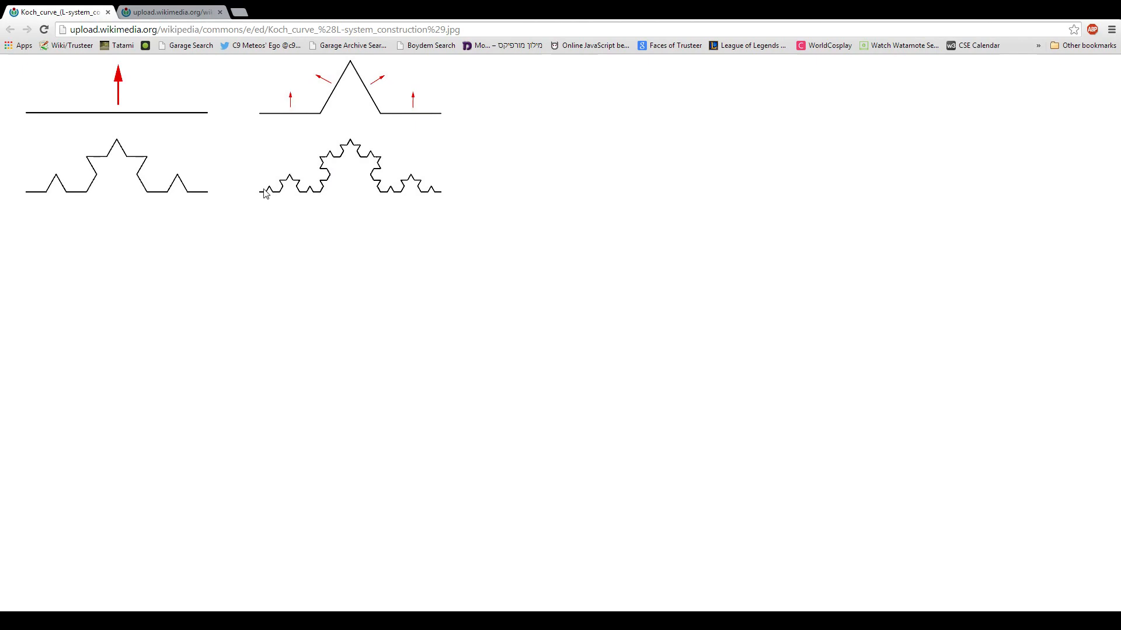
pyautogui.moveTo(411, 200)
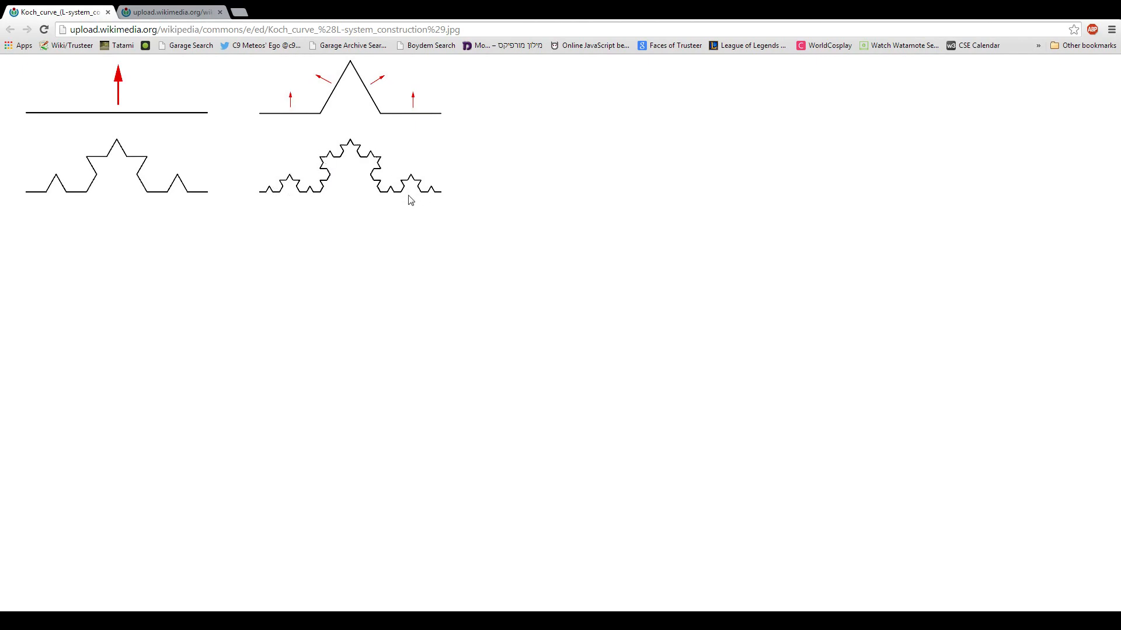
pyautogui.moveTo(392, 200)
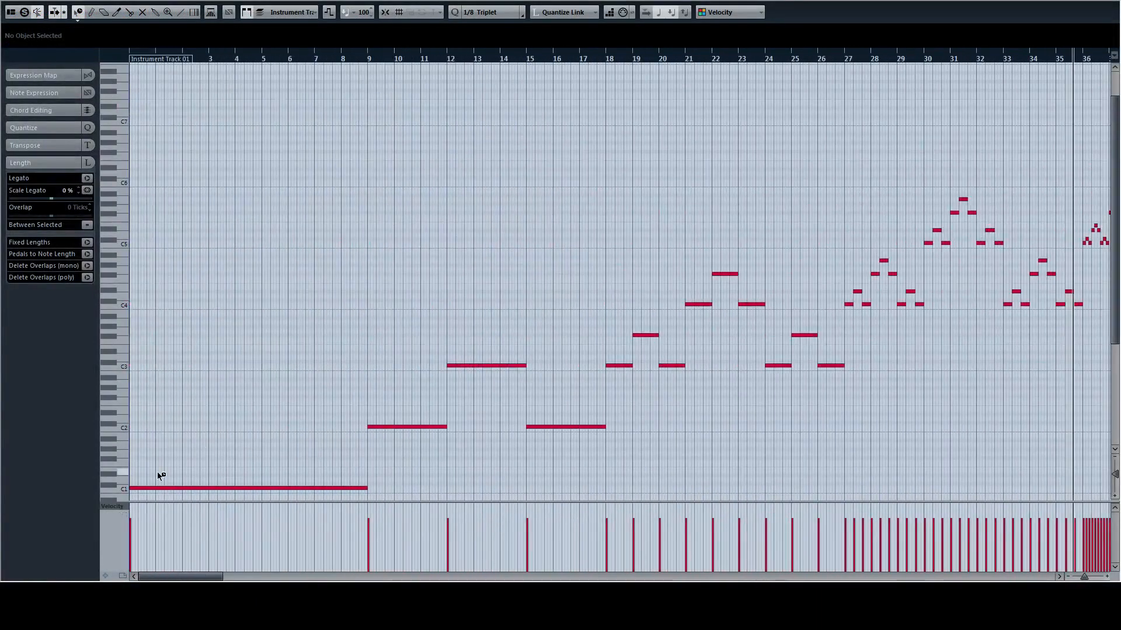
# Step: Inspect the long opening C1 note and the C2 note at bar 15 in the info line
pyautogui.click(243, 488)
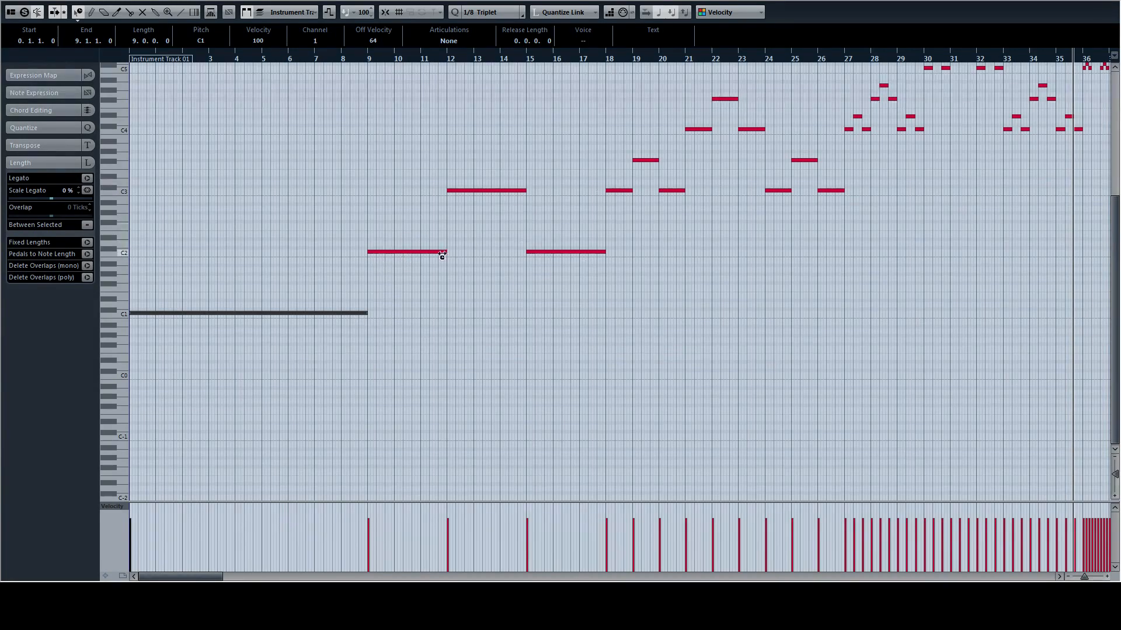
pyautogui.moveTo(450, 260)
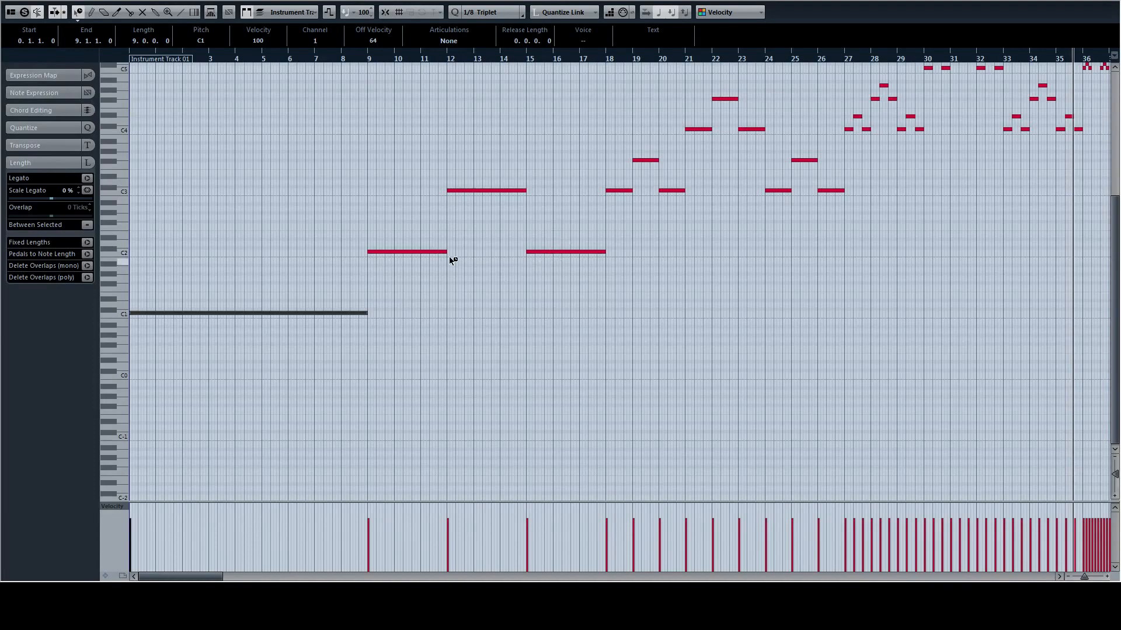
pyautogui.click(565, 252)
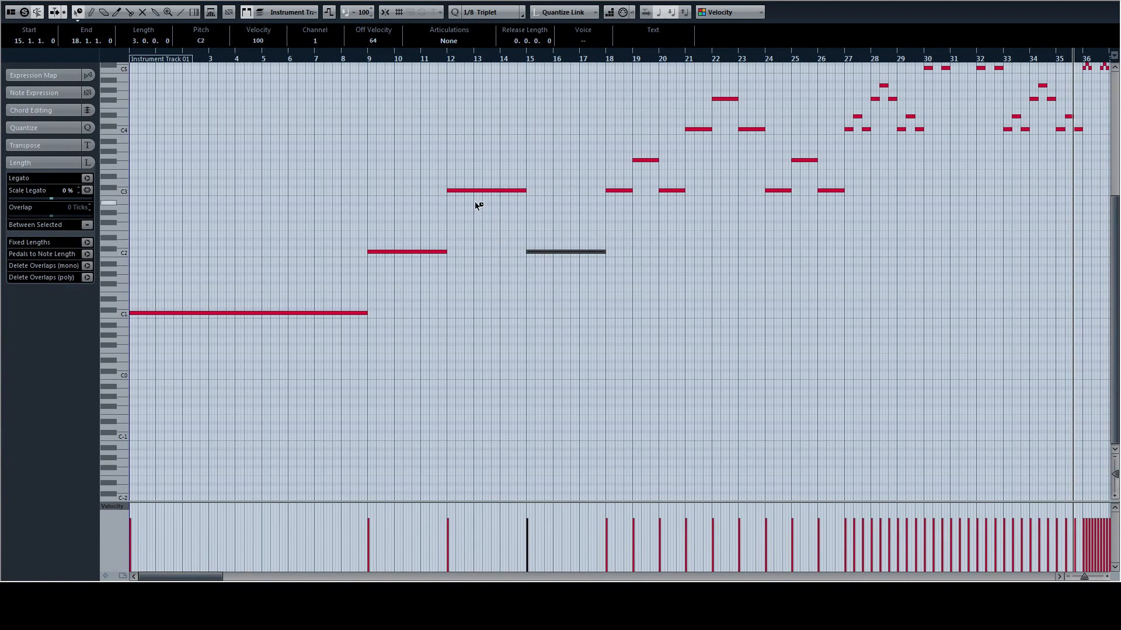
pyautogui.click(408, 253)
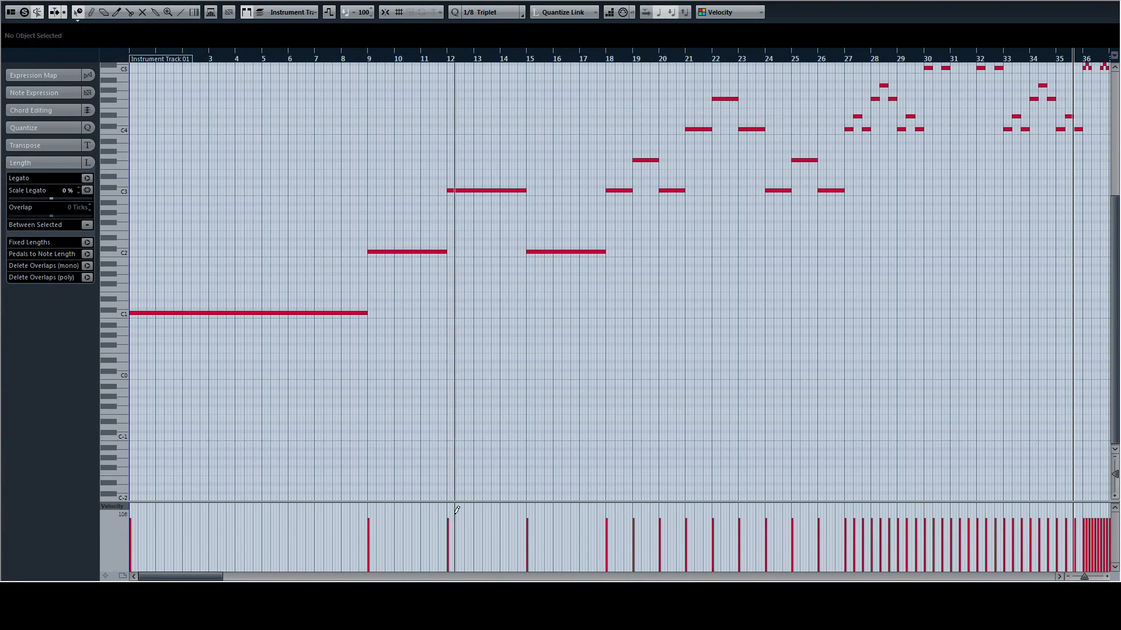
pyautogui.hscroll(3)
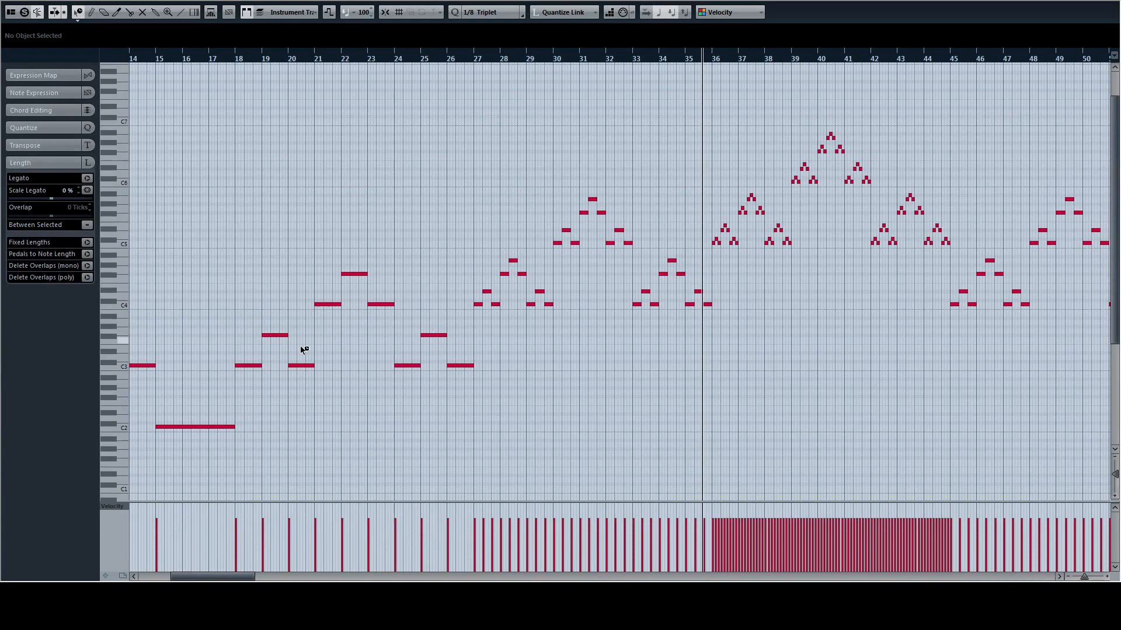
pyautogui.click(480, 303)
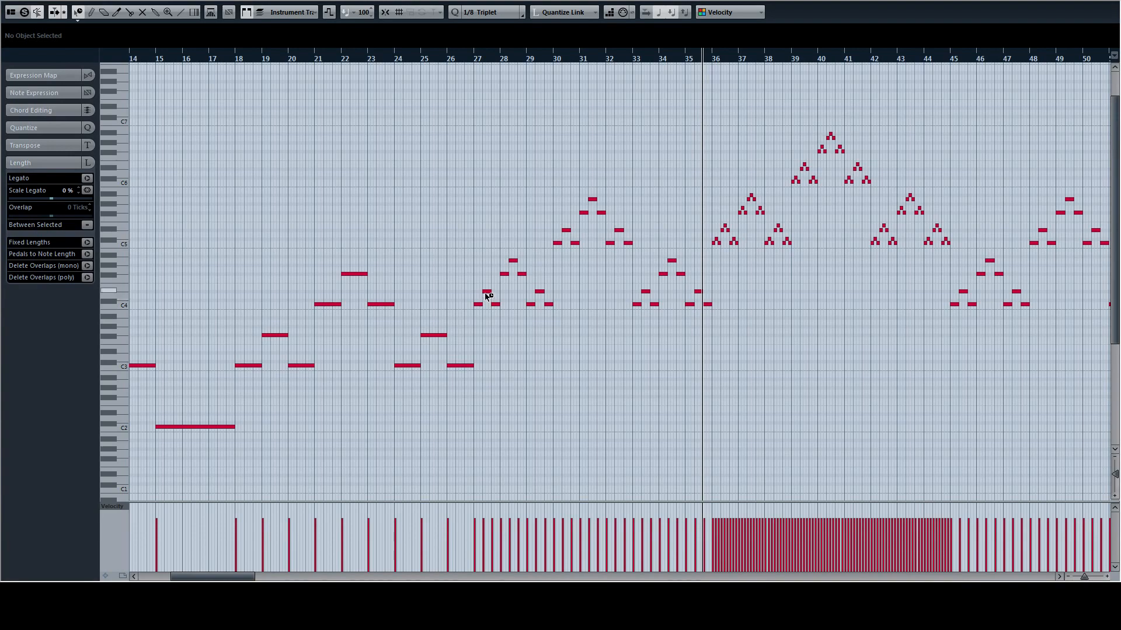
pyautogui.moveTo(121, 297)
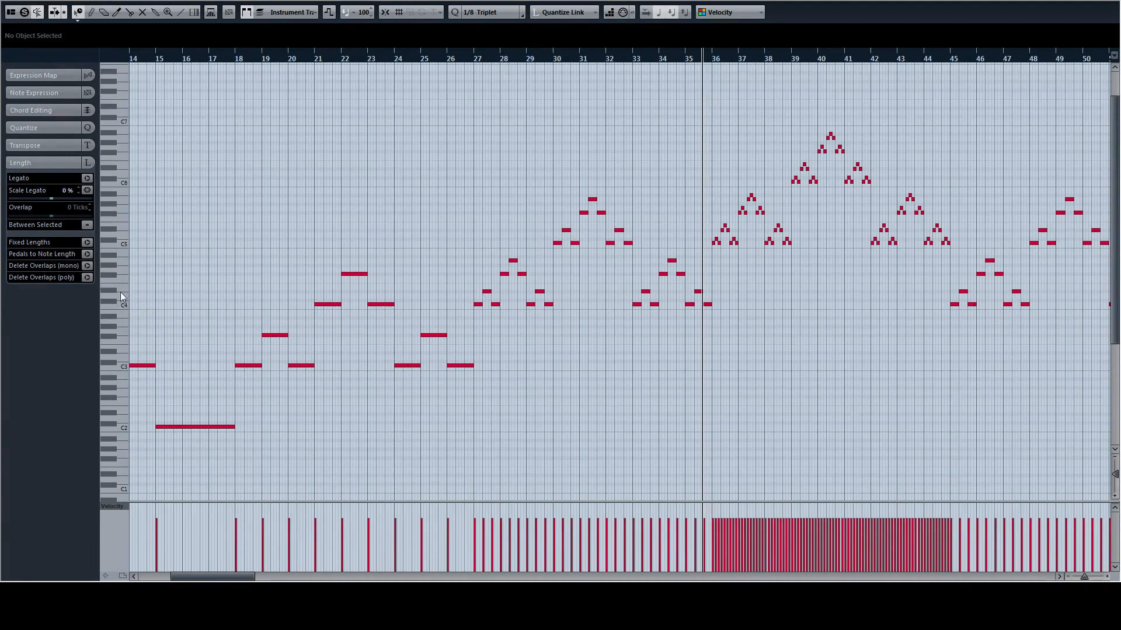
pyautogui.click(486, 293)
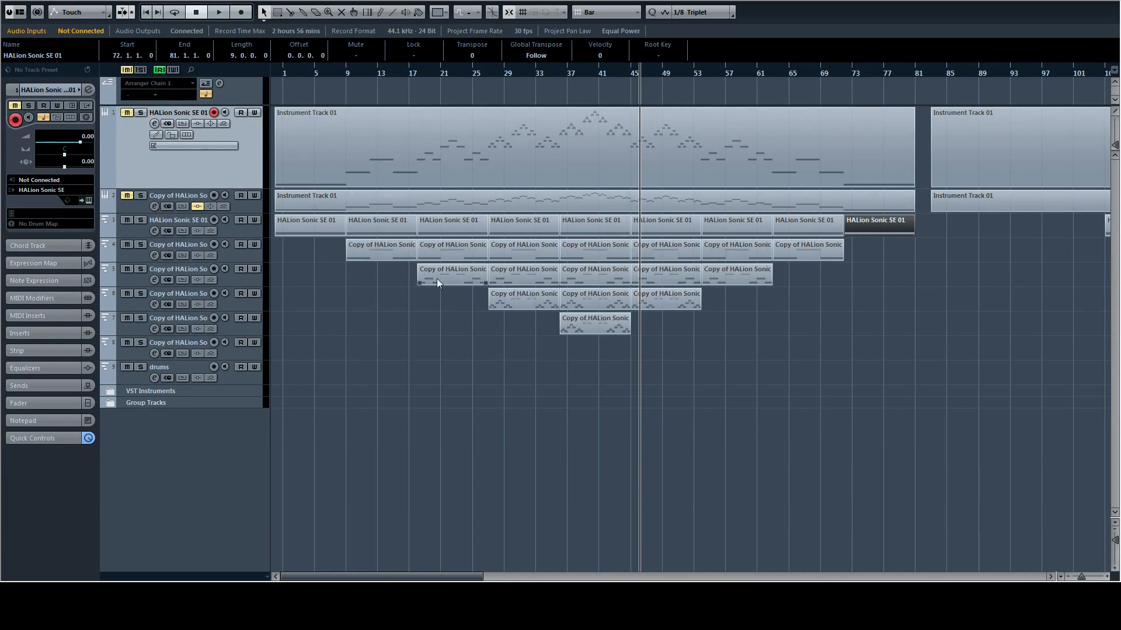
pyautogui.moveTo(353, 215)
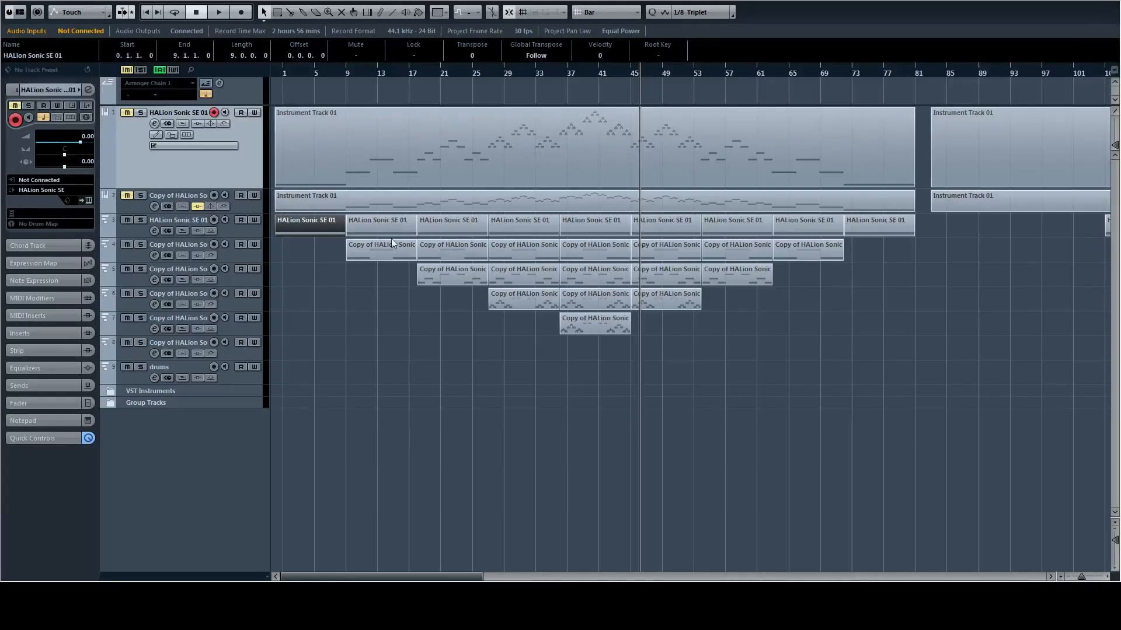
# Step: Select the staggered HALion Sonic SE copies and move playback to around bar 33
pyautogui.doubleClick(381, 244)
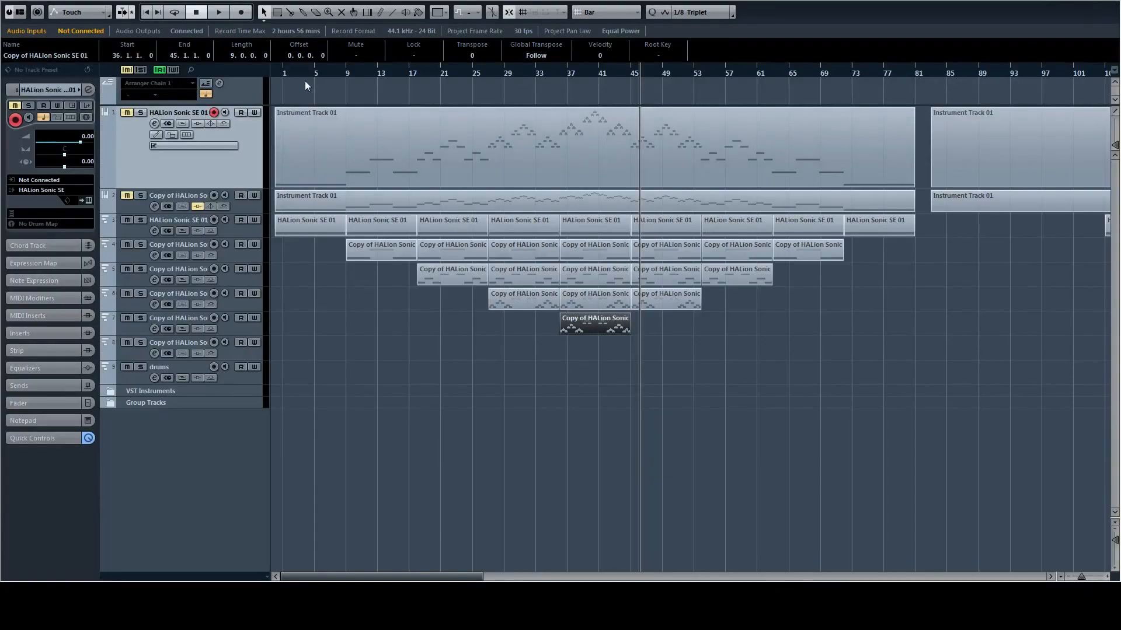
pyautogui.moveTo(422, 217)
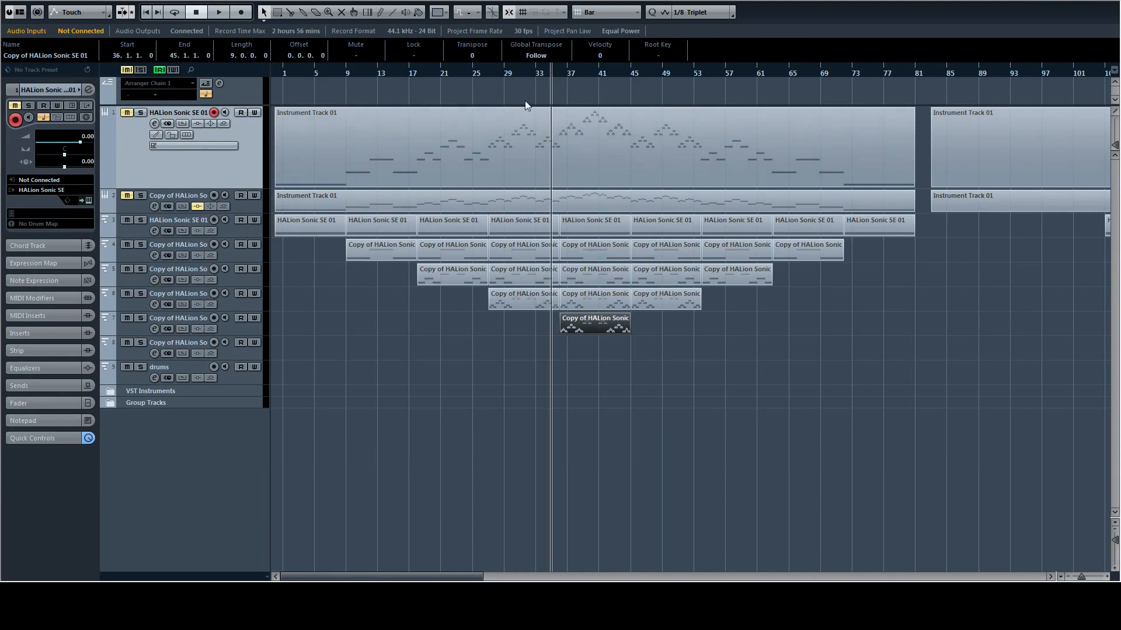
pyautogui.click(218, 11)
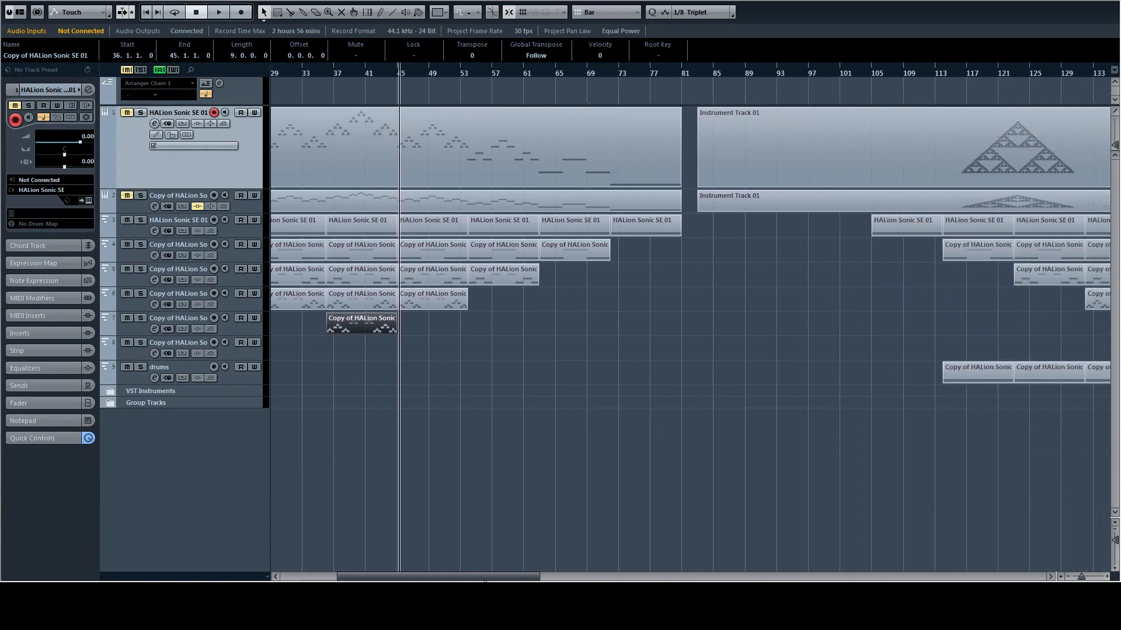
# Step: Bring bars 81–185 into view and start playback from around bar 125
pyautogui.hscroll(3)
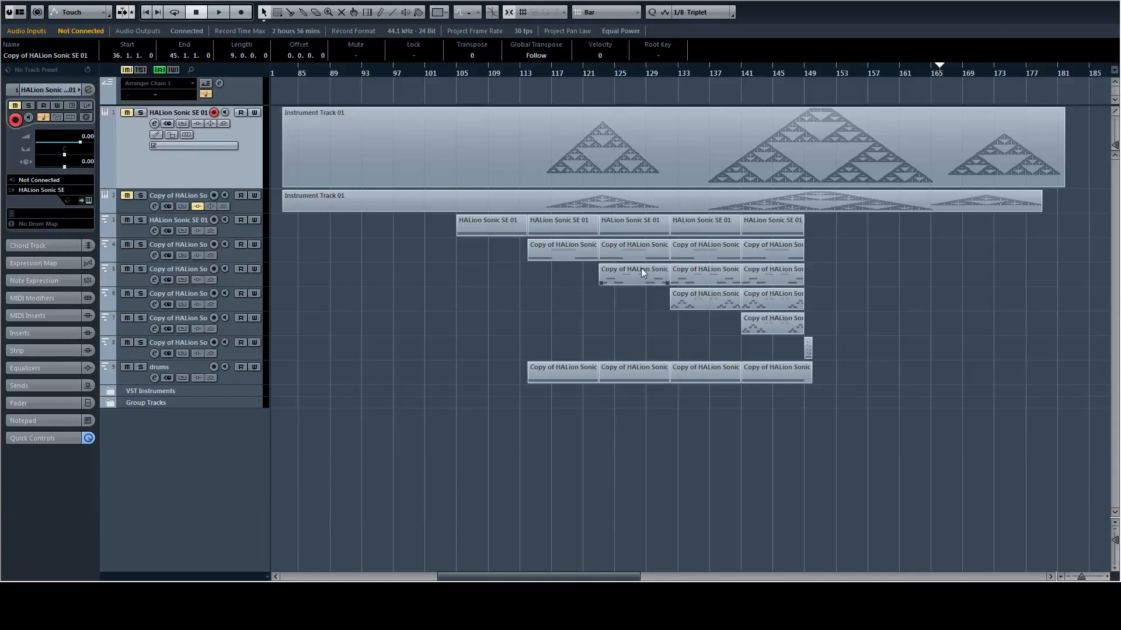
pyautogui.click(465, 72)
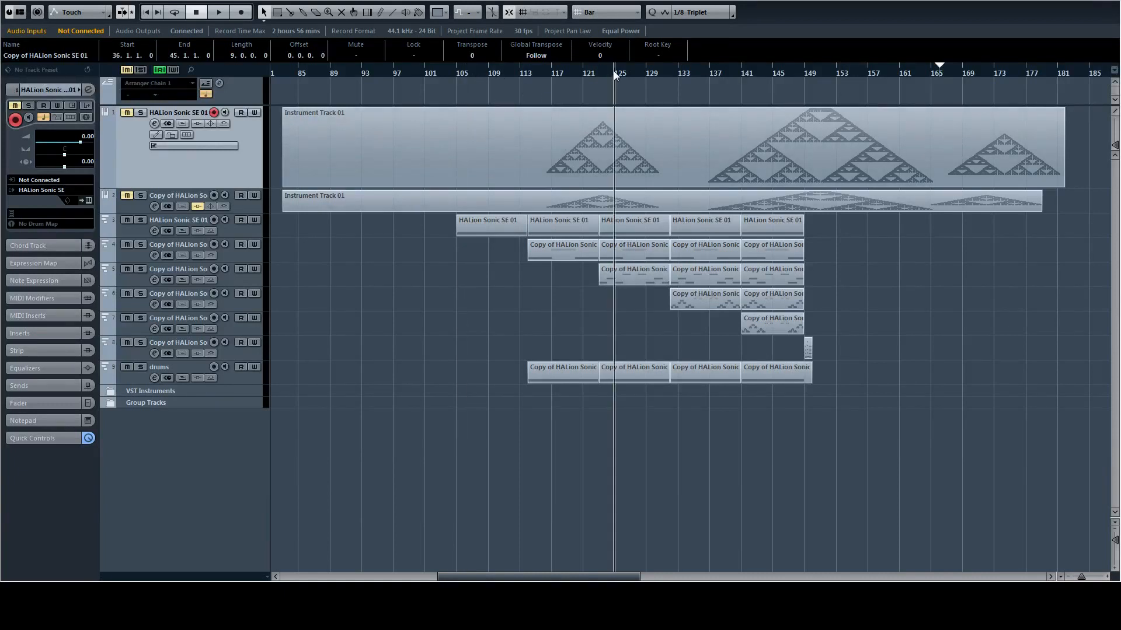
pyautogui.click(218, 11)
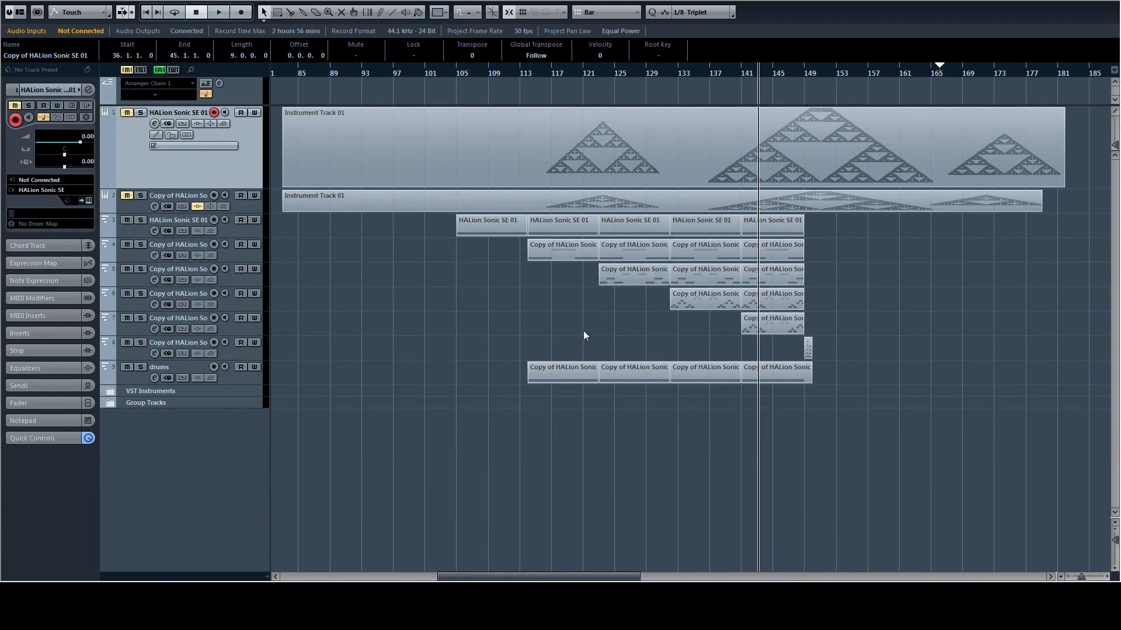
pyautogui.moveTo(581, 329)
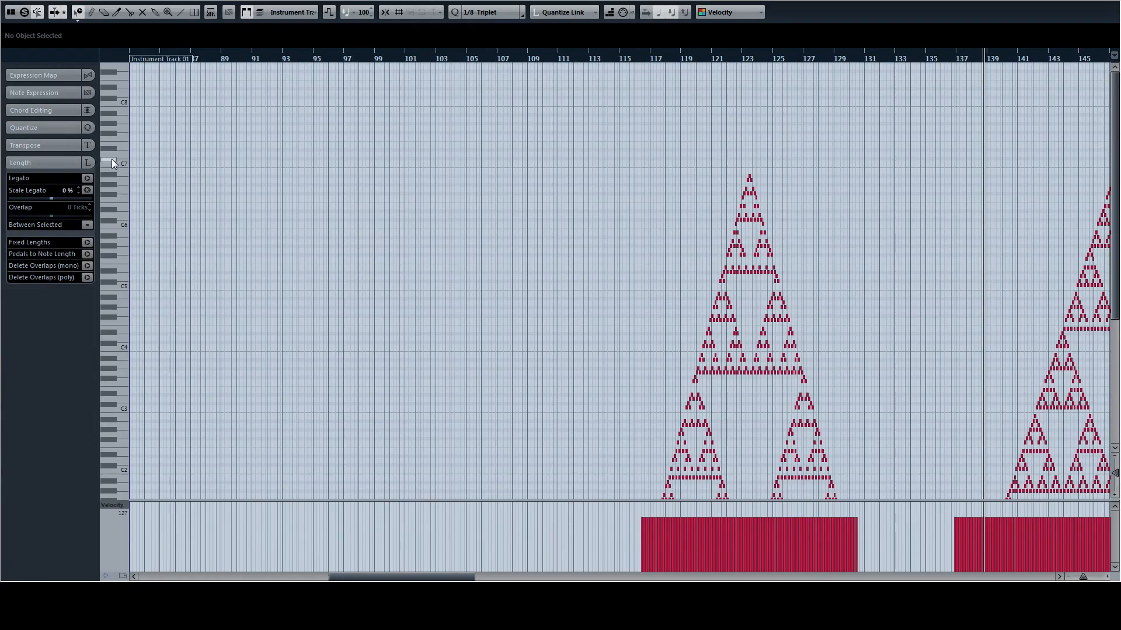
# Step: Scroll through the Sierpinski-triangle notes spanning bars 83–182 in the note editor
pyautogui.hscroll(3)
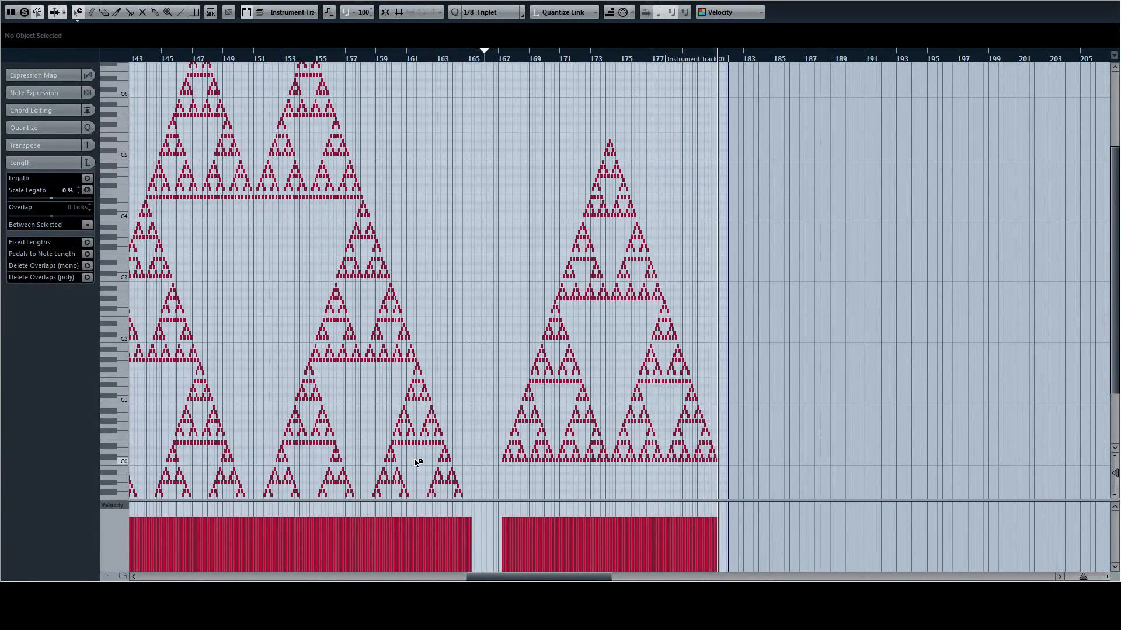
pyautogui.scroll(-3)
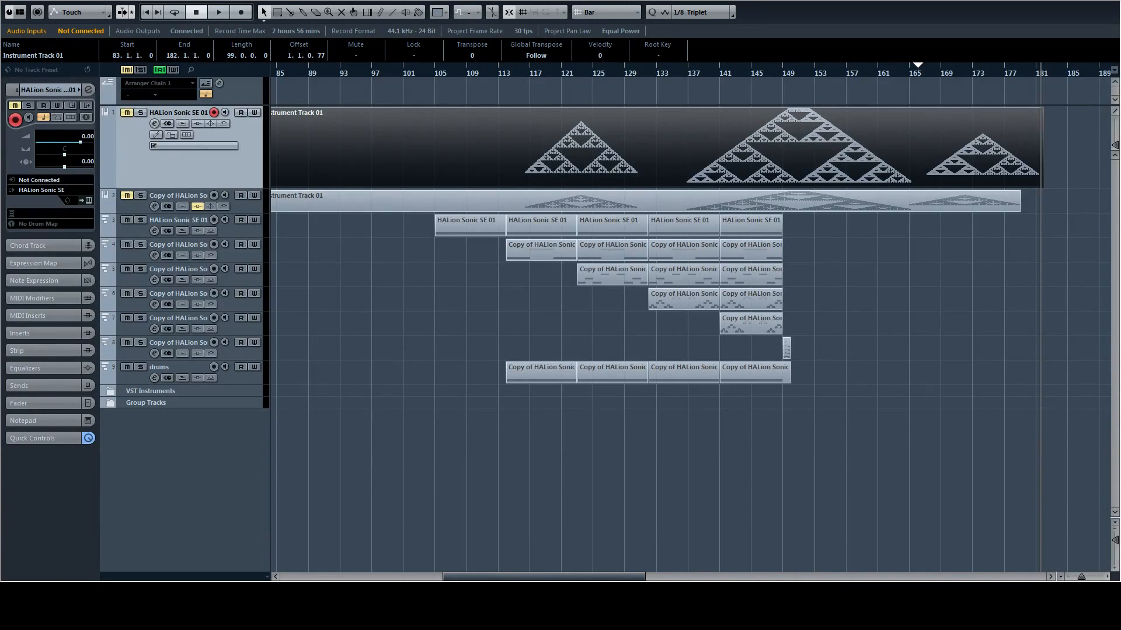
pyautogui.moveTo(483, 262)
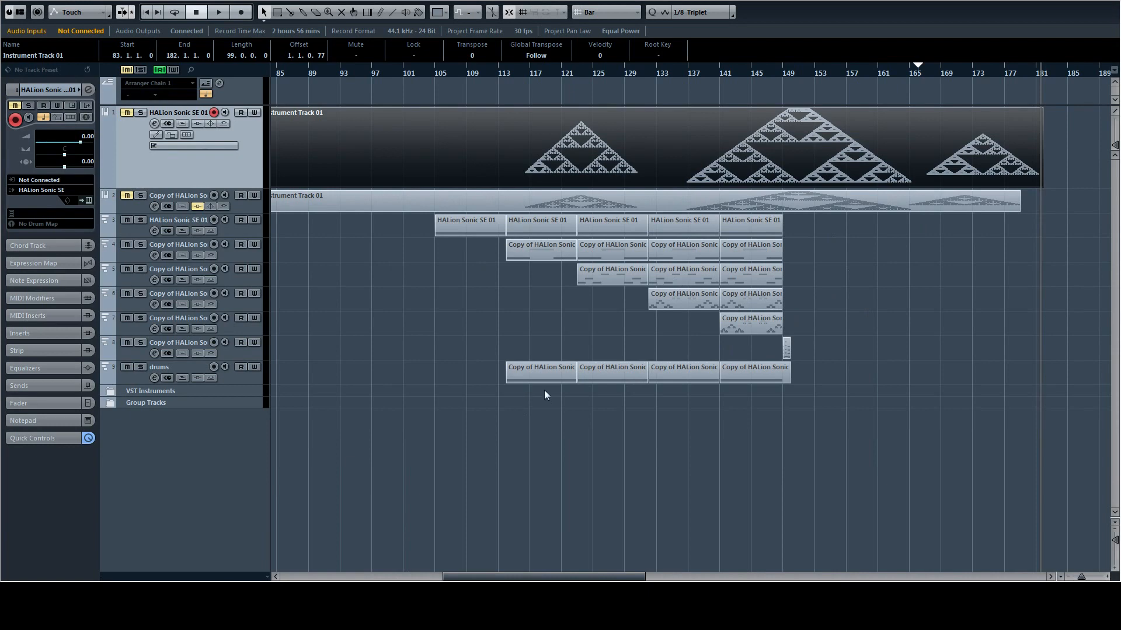
pyautogui.moveTo(390, 233)
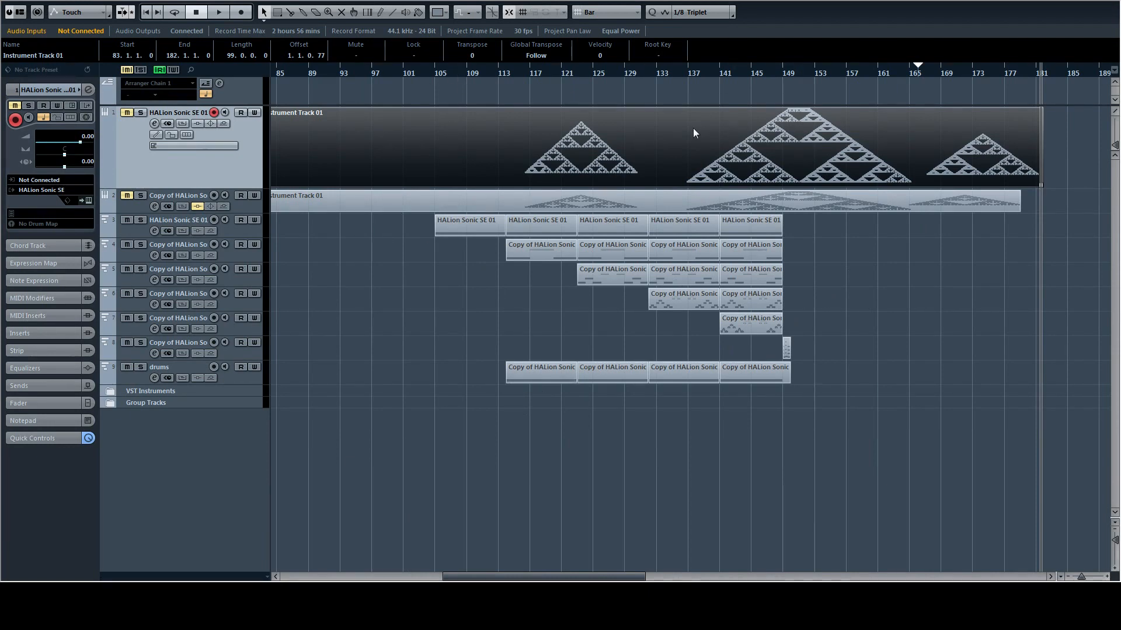
pyautogui.moveTo(326, 187)
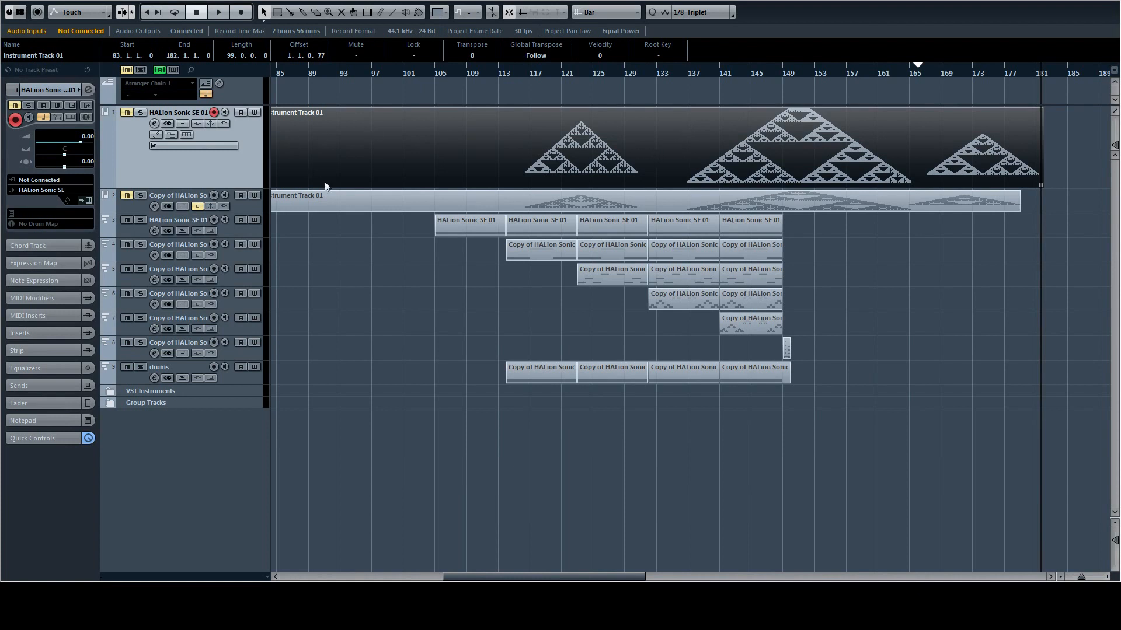
pyautogui.moveTo(419, 237)
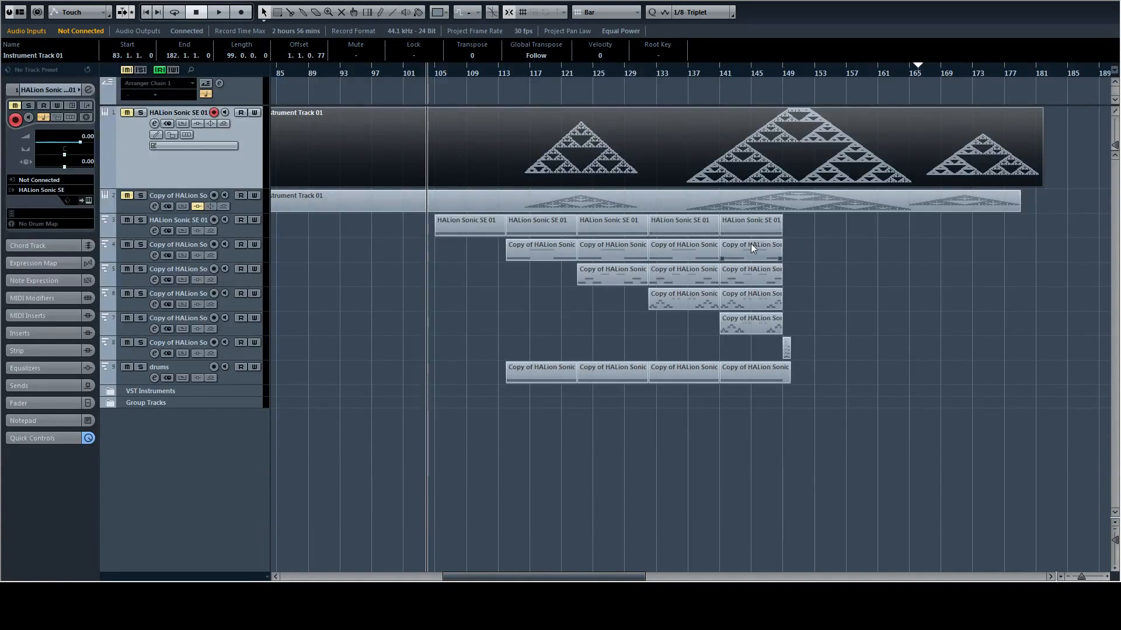
pyautogui.moveTo(228, 485)
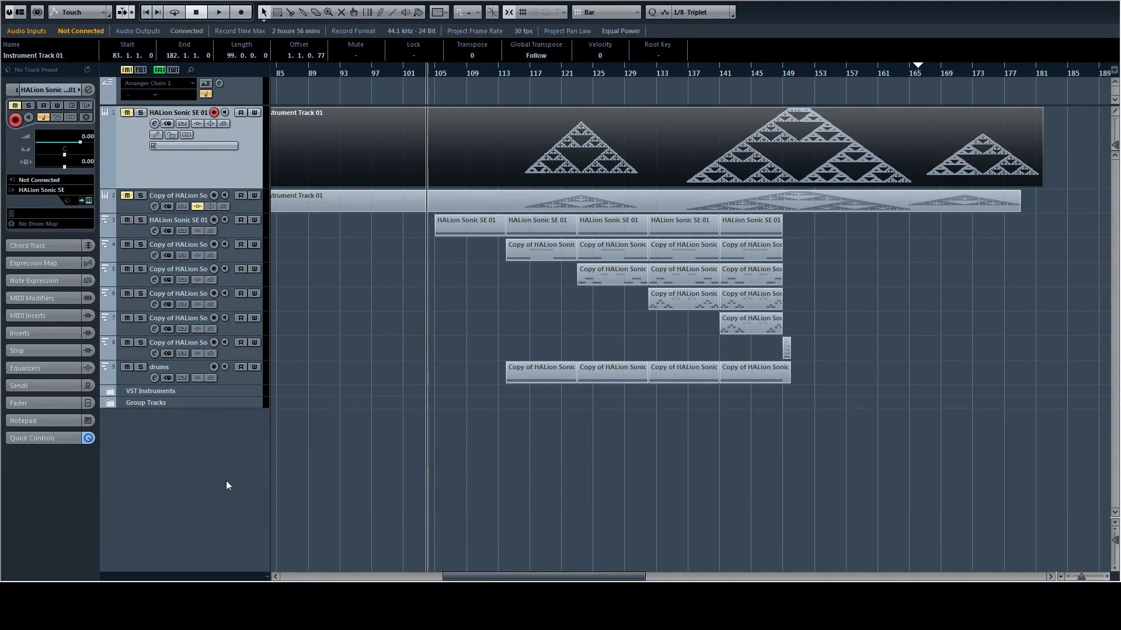